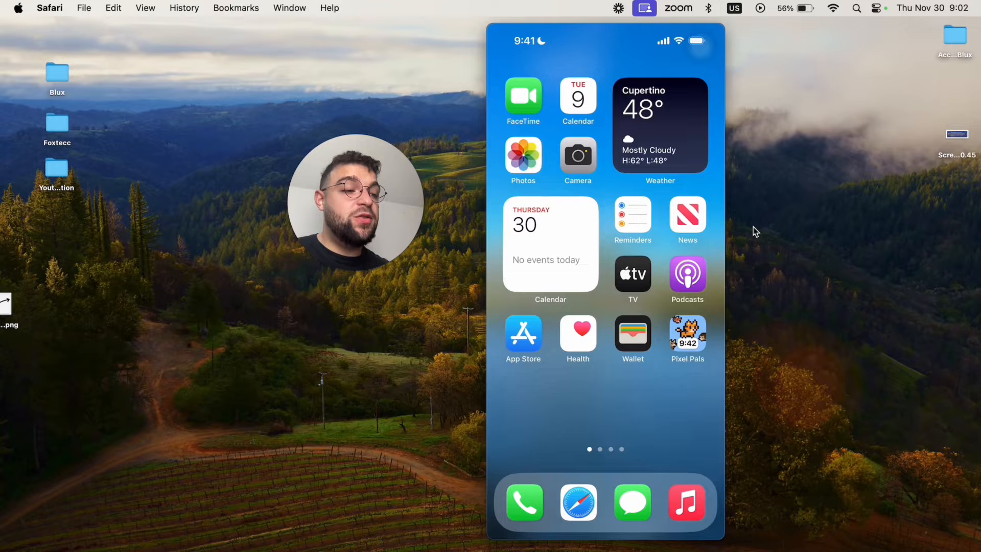
# Step: Launch the Camera app from the iPhone home screen in Photo mode, aimed at the wooden desk
pyautogui.click(578, 155)
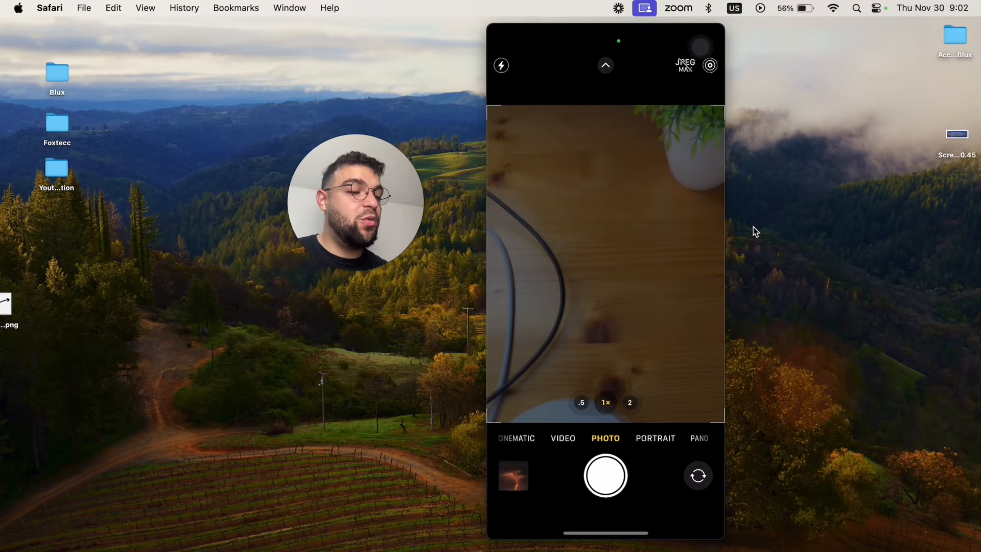
pyautogui.click(697, 476)
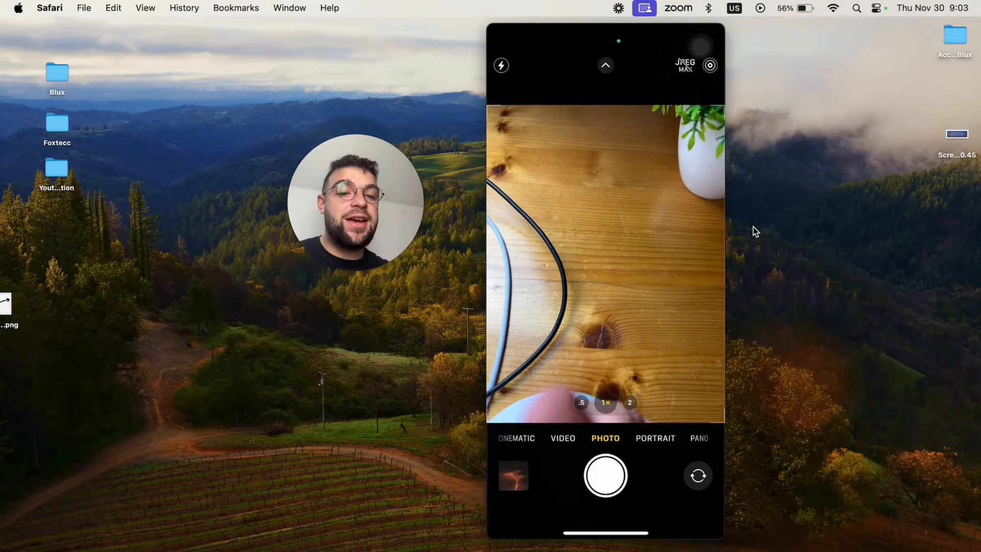
# Step: Switch to the .5 ultra-wide lens to frame the potted plant on the desk
pyautogui.click(582, 402)
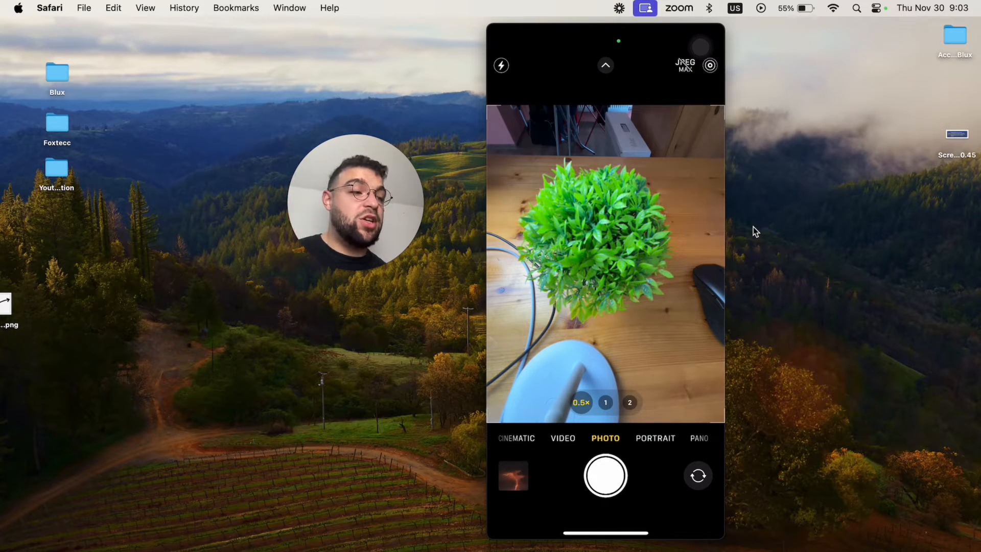
# Step: Select Portrait mode in the camera mode bar for a natural-light close-up of the plant
pyautogui.click(654, 438)
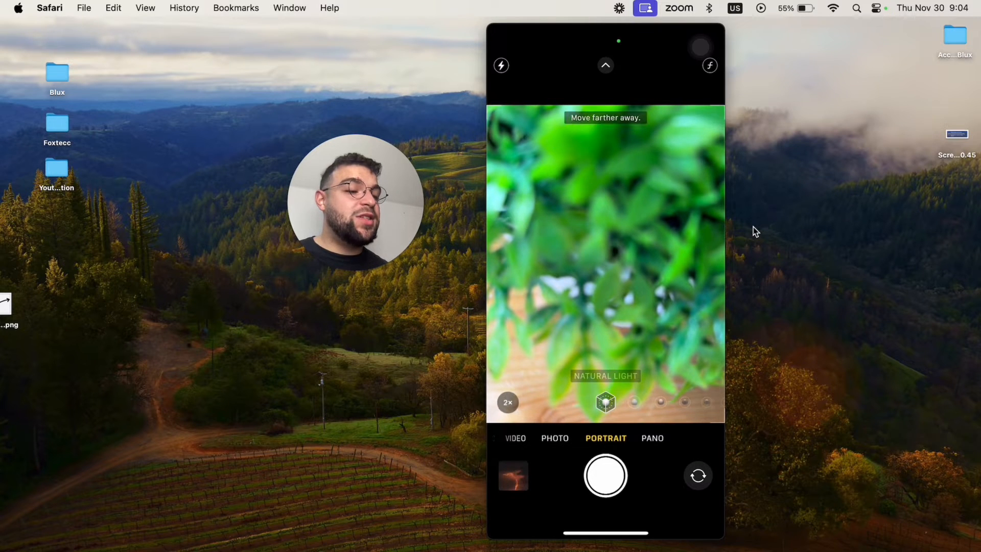
pyautogui.click(507, 402)
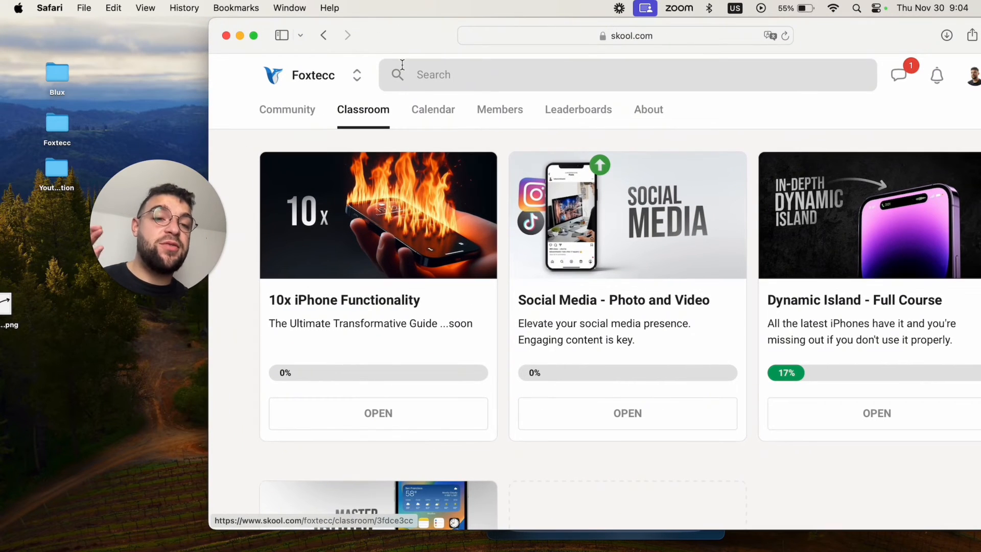
pyautogui.moveTo(574, 249)
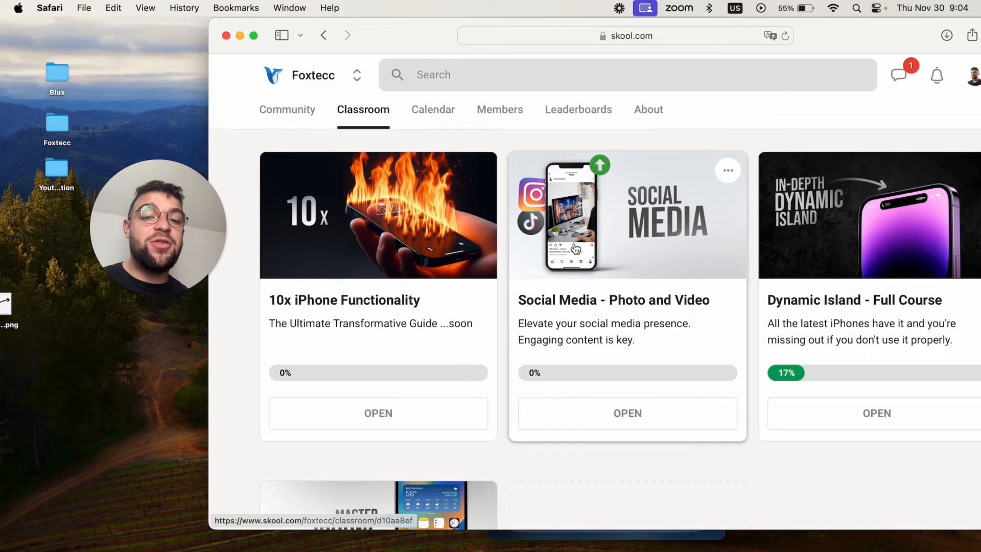
pyautogui.moveTo(517, 348)
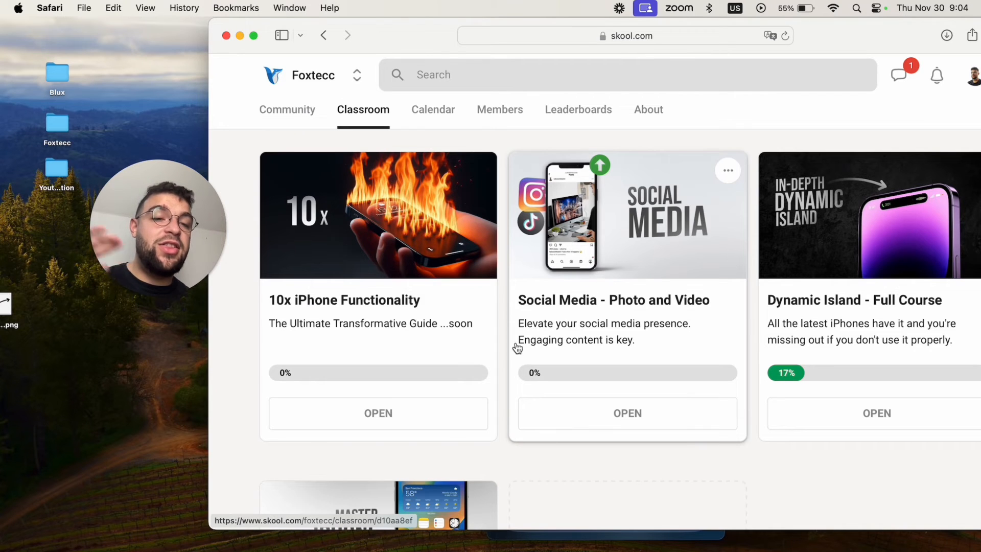
# Step: Open the Social Media - Photo and Video course, browse its lessons, then return to the course list
pyautogui.click(627, 413)
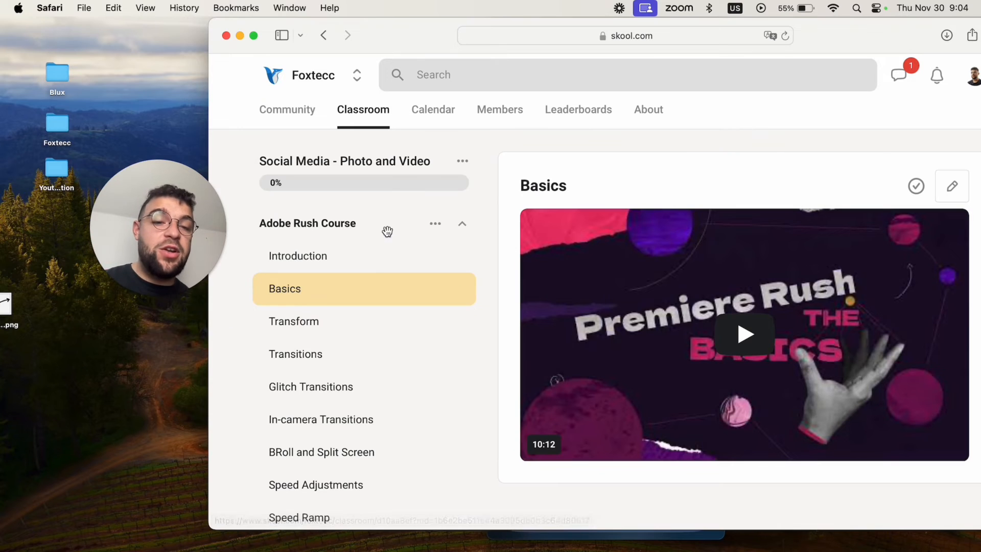
pyautogui.scroll(-3)
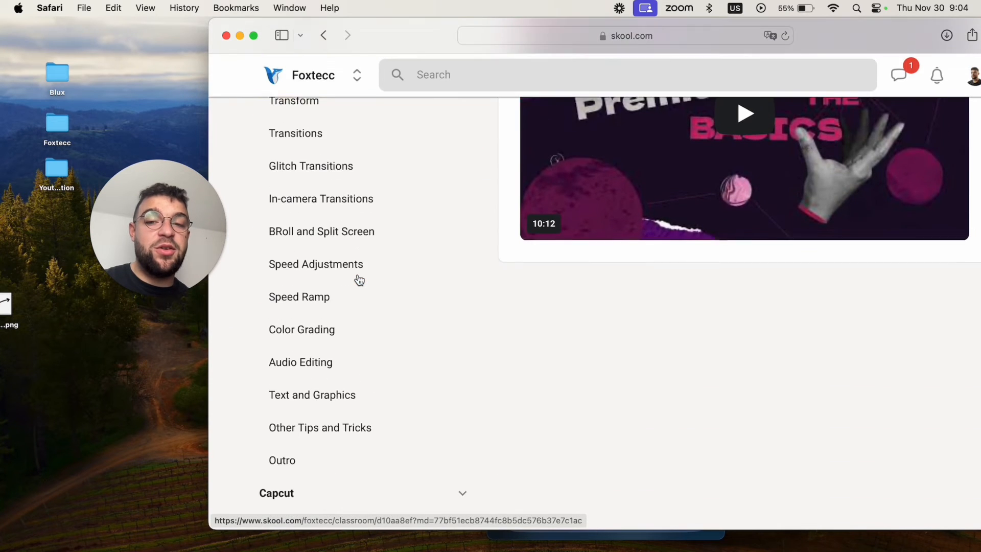
pyautogui.scroll(3)
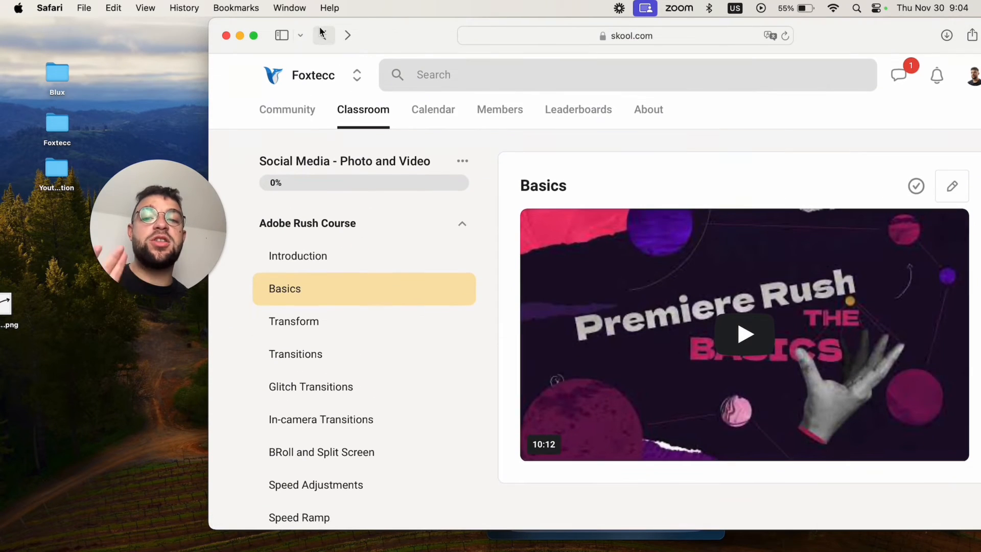
pyautogui.click(322, 35)
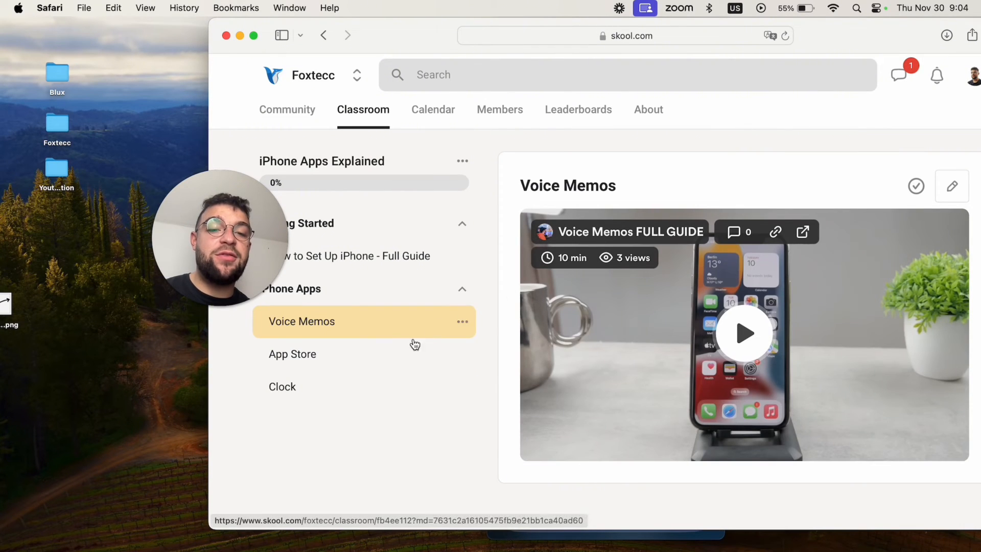
# Step: Open the App Store, Clock and iPhone setup lessons, then minimize Safari
pyautogui.click(292, 354)
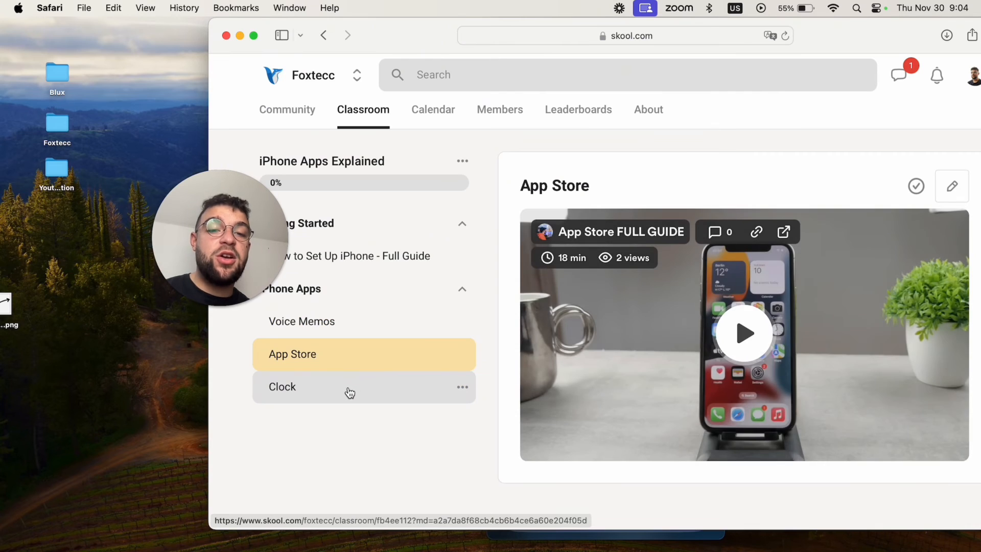
pyautogui.click(281, 386)
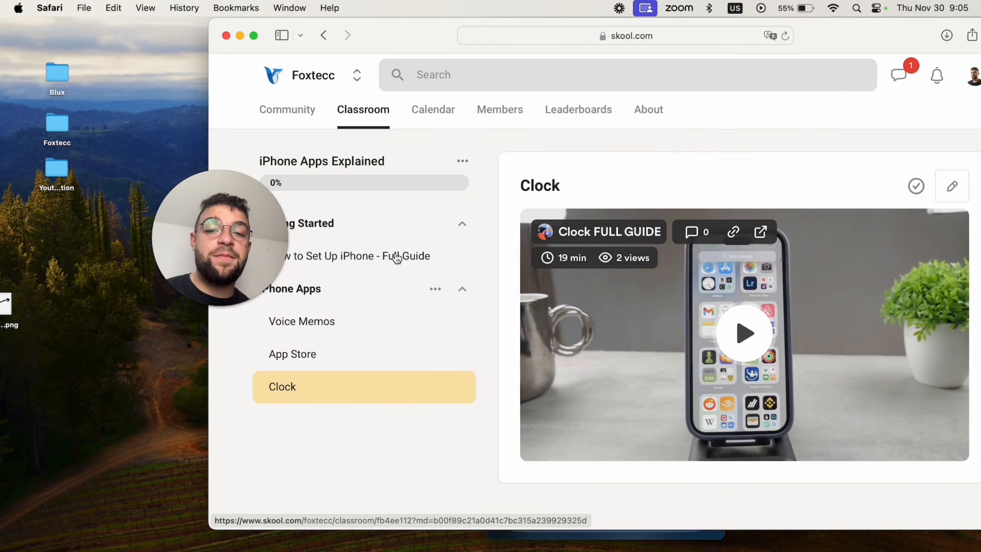
pyautogui.click(362, 255)
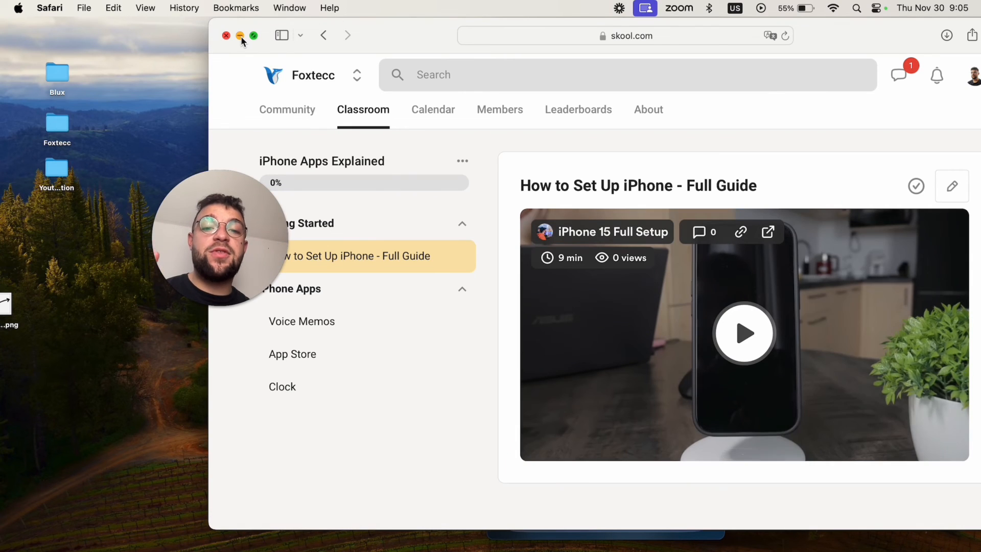
pyautogui.click(226, 36)
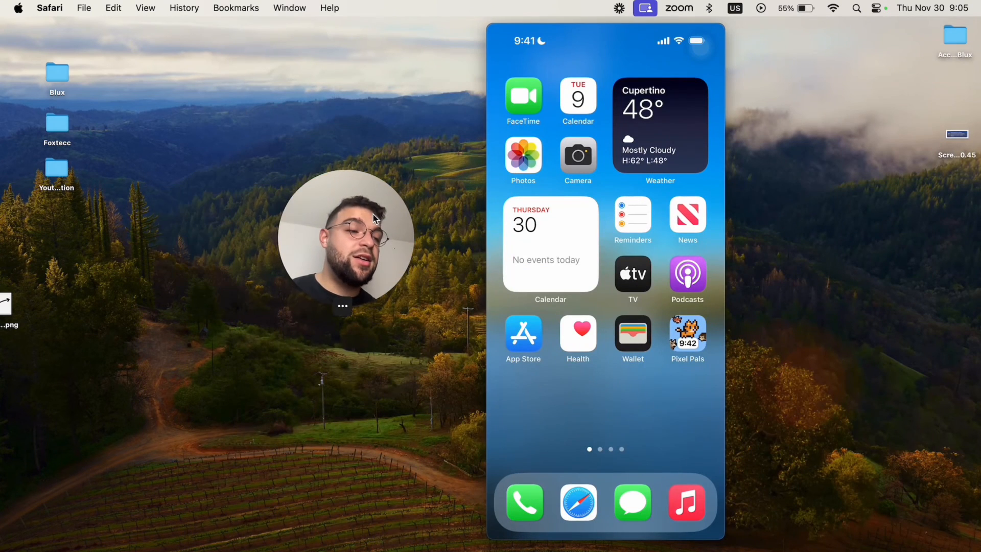